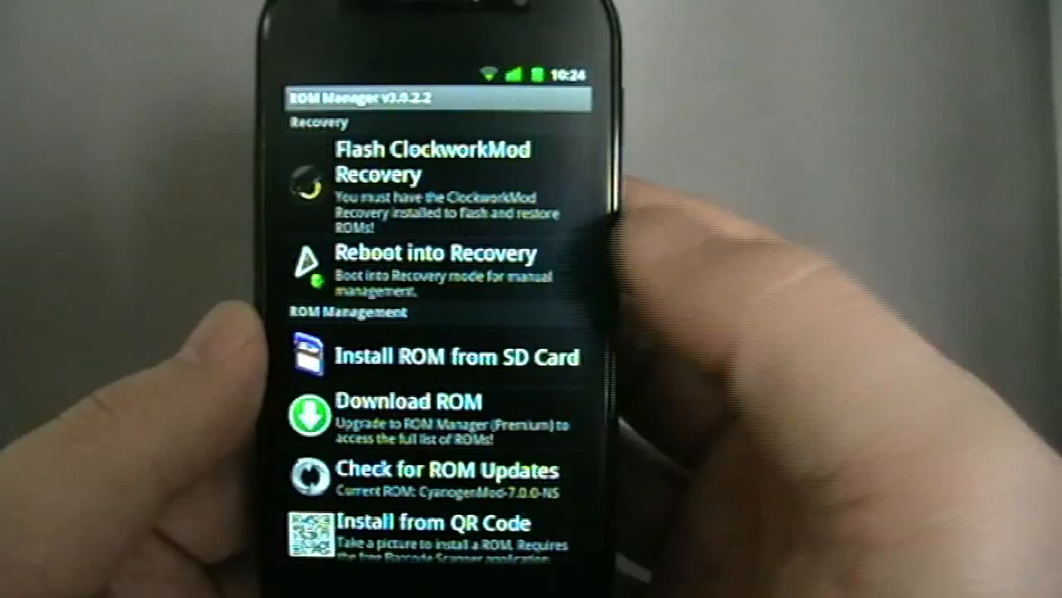
Scroll ROM Manager while ClockworkMod Recovery 3.0.0.5 is flashed as the current recovery
scroll("down", 3)
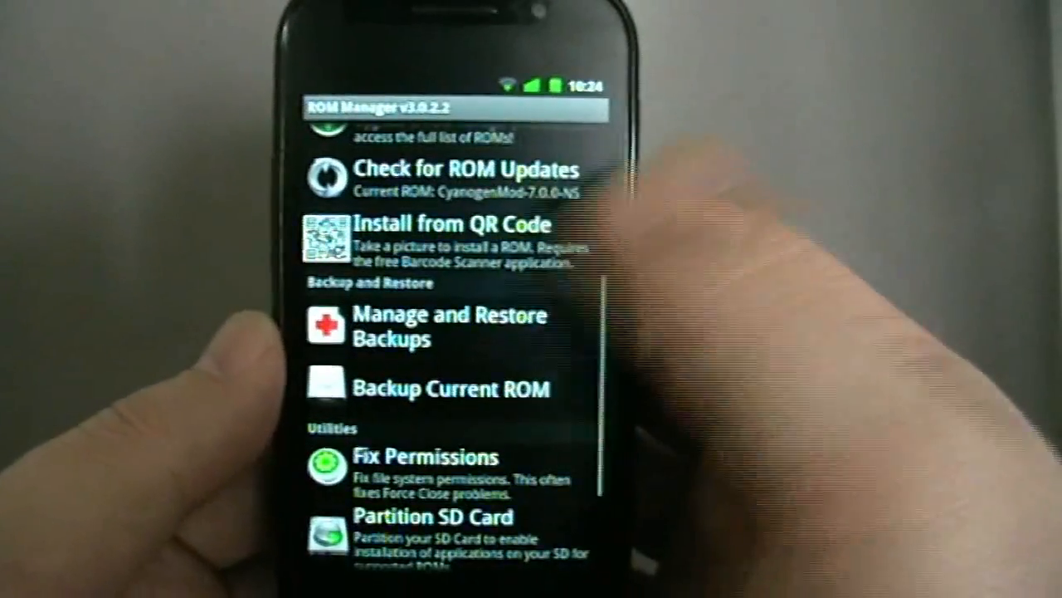
scroll("down", 3)
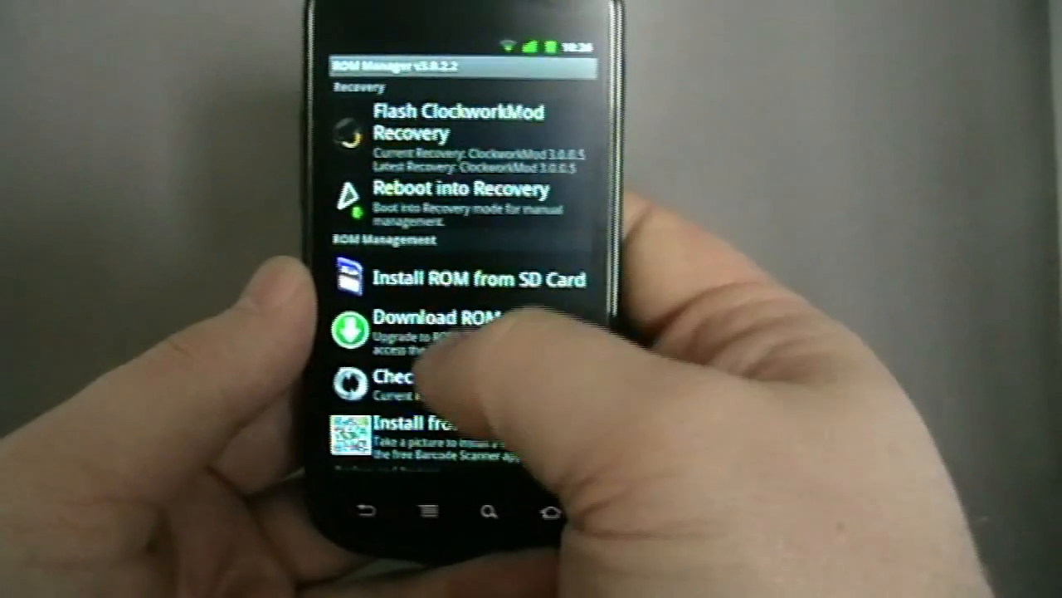
From Download ROM, show the Blandroid versions including Blandroid 2.3.3p5 Stable
left_click(432, 332)
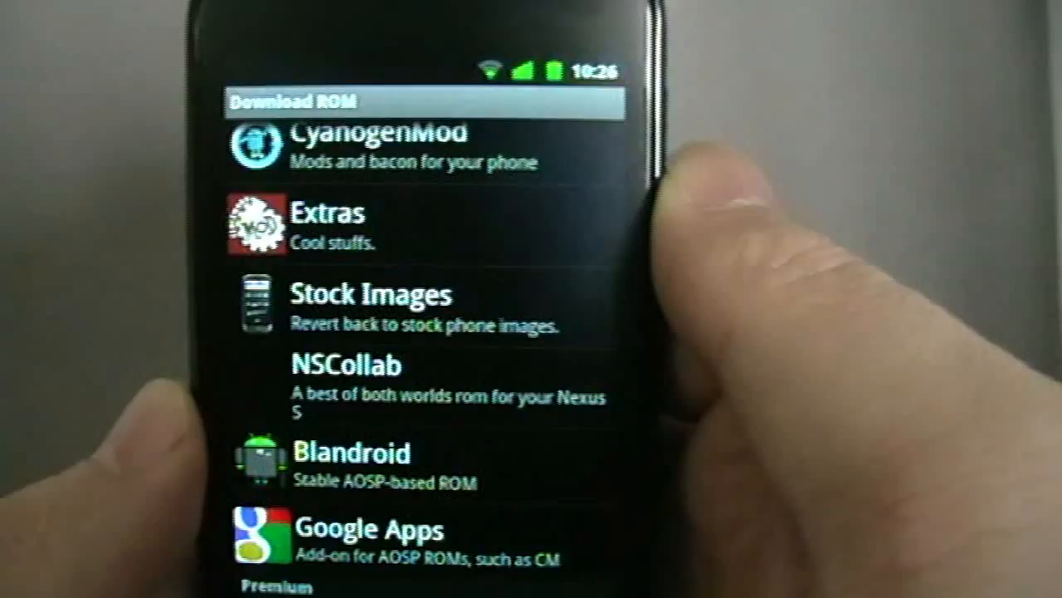
scroll("down", 3)
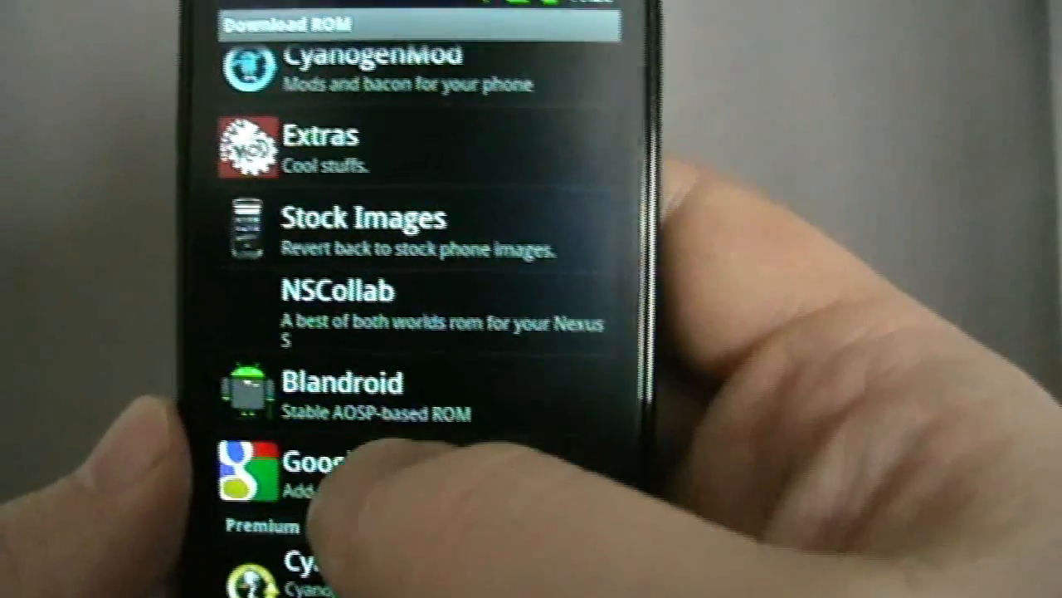
left_click(341, 395)
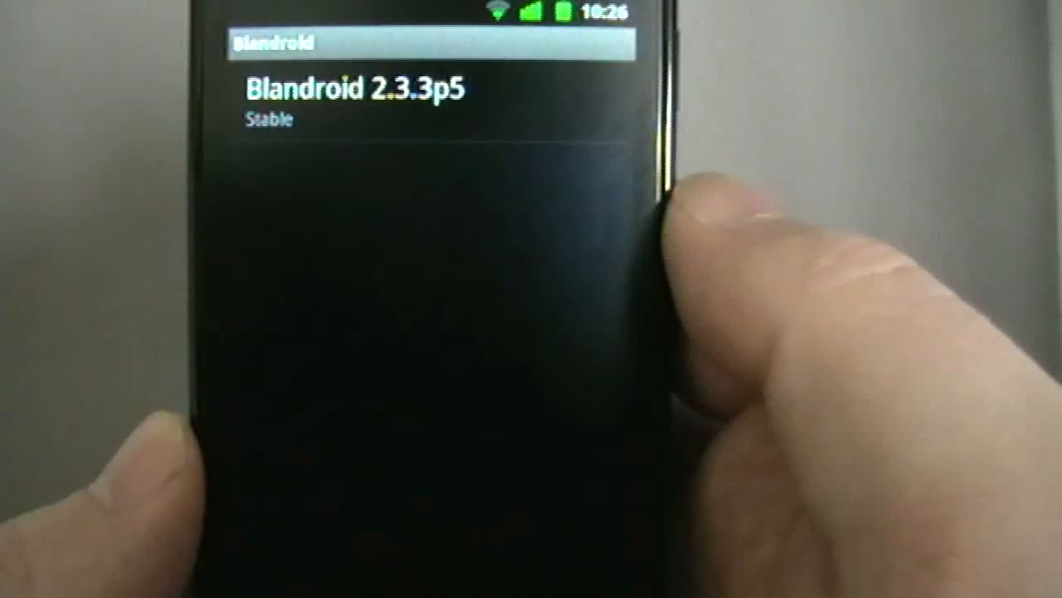